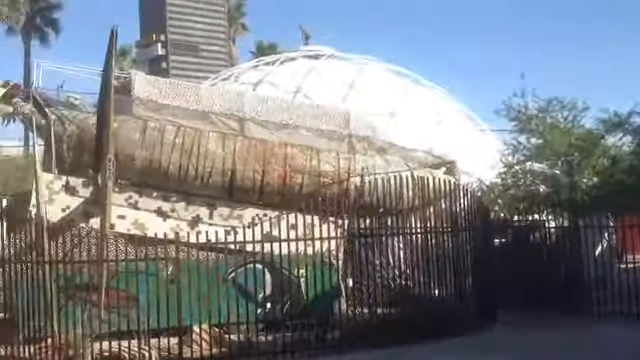
scroll("left", 3)
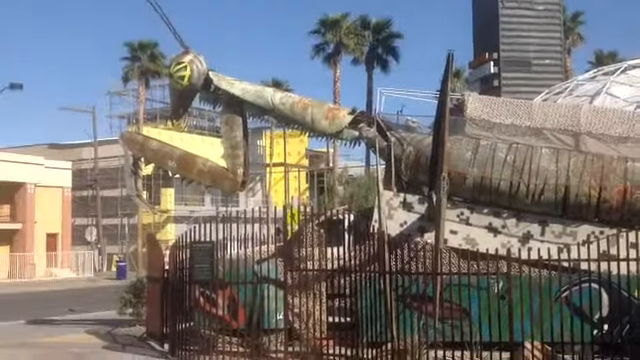